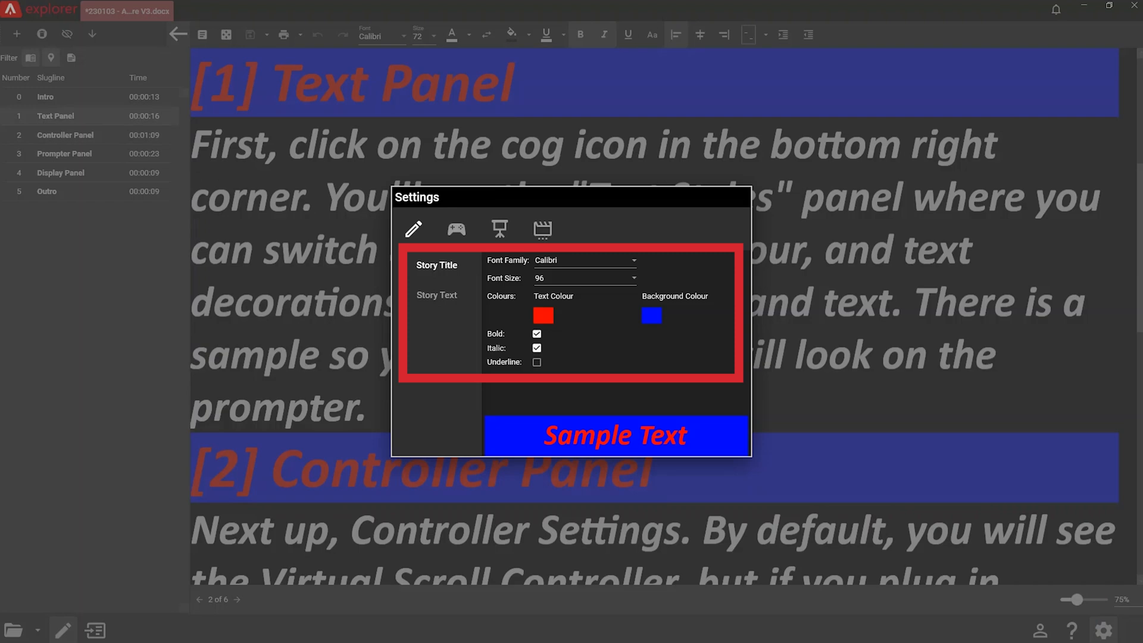
Show the connected controllers list with the virtual scroll controller and ShuttleXpress online.
click(454, 229)
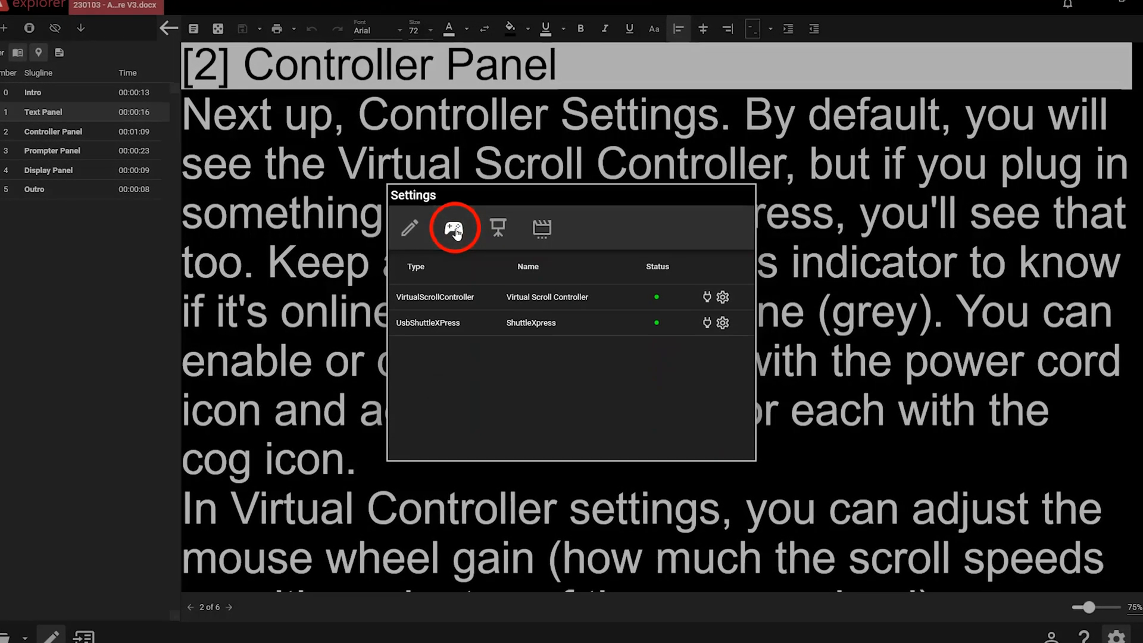
click(531, 323)
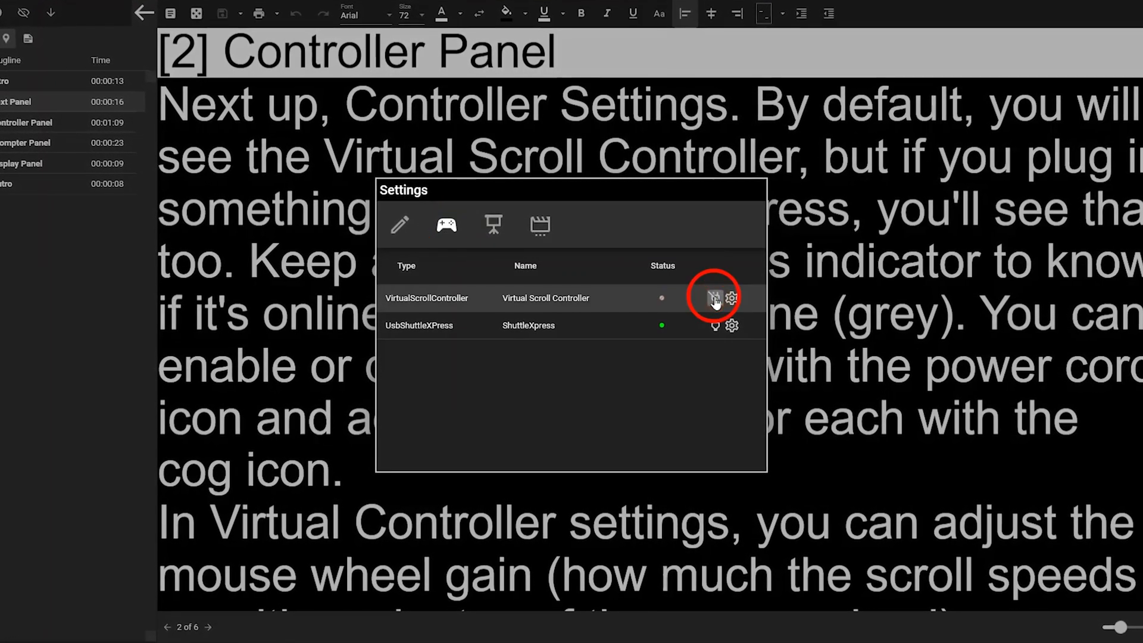
click(716, 298)
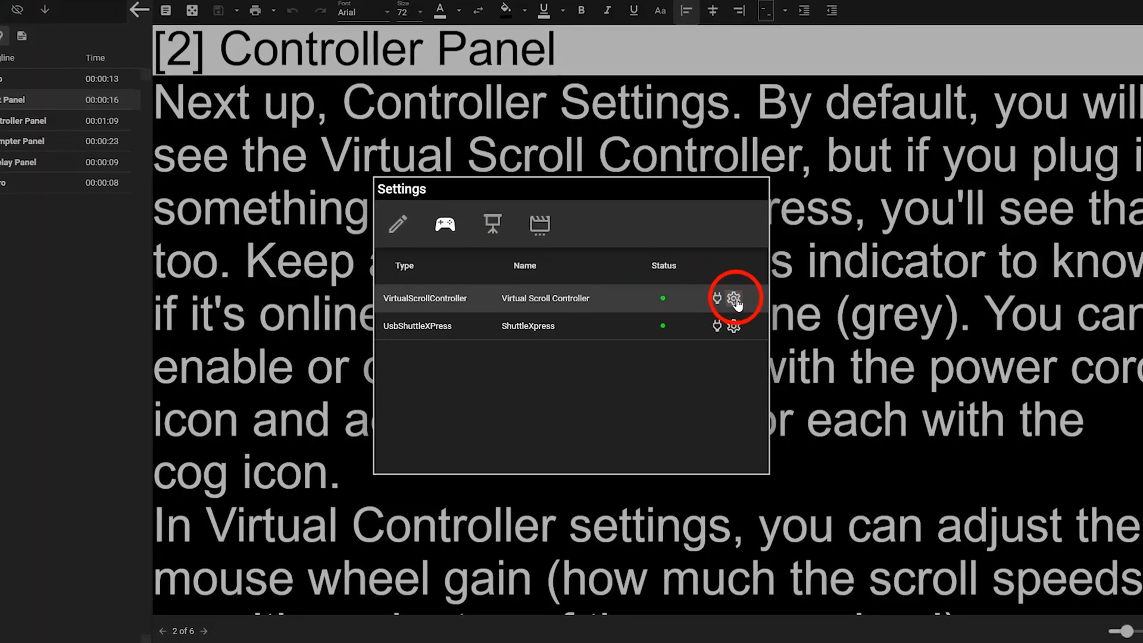
click(733, 298)
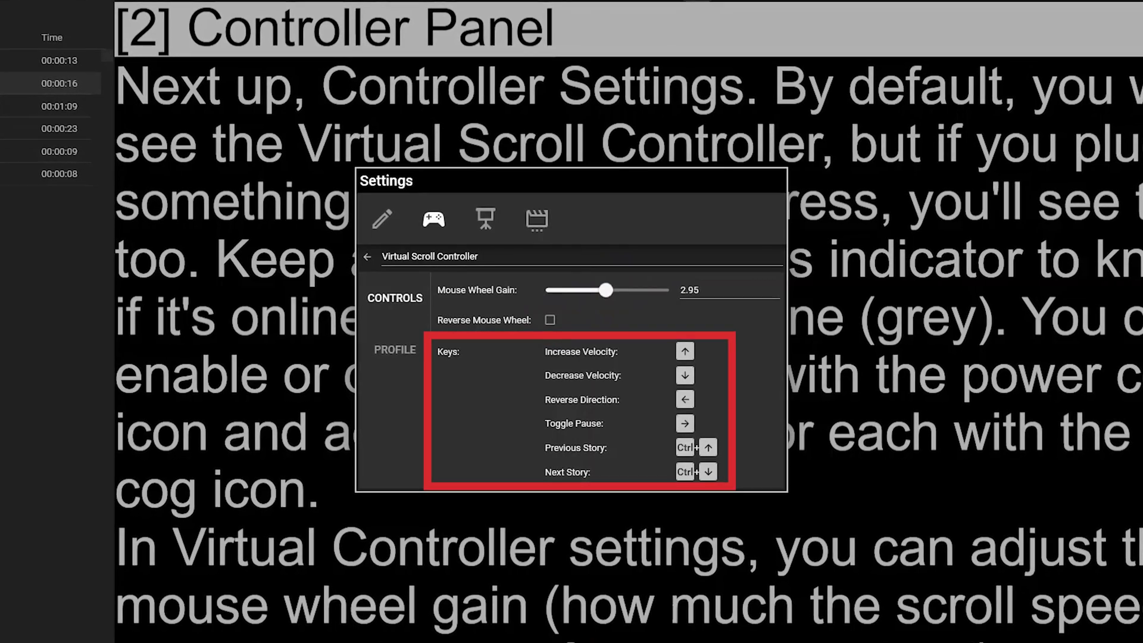
click(394, 348)
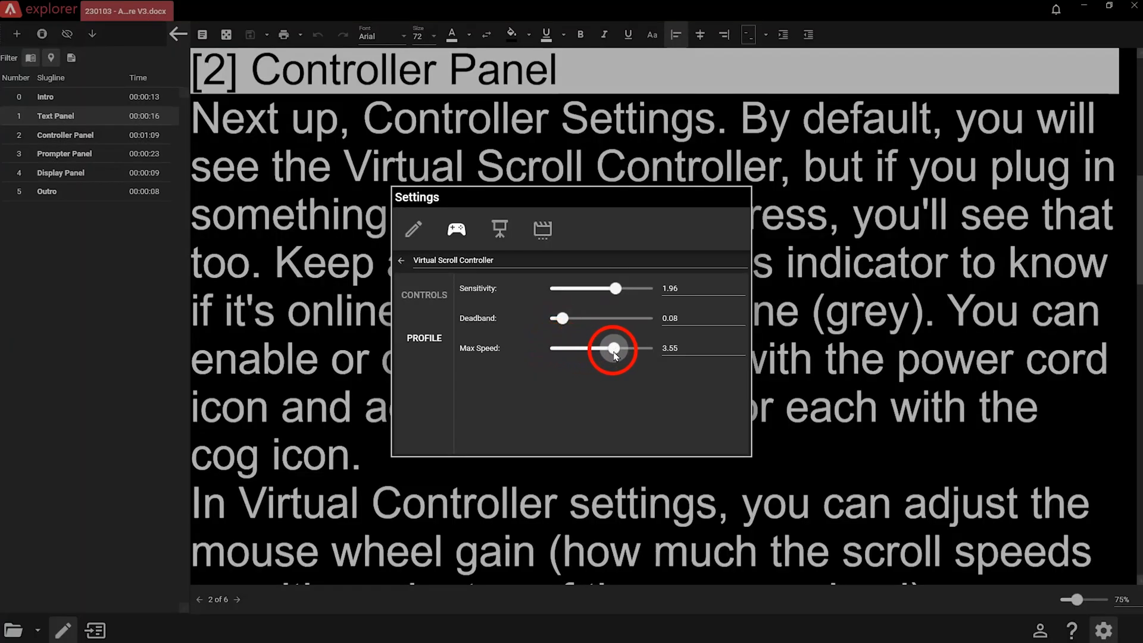
click(401, 261)
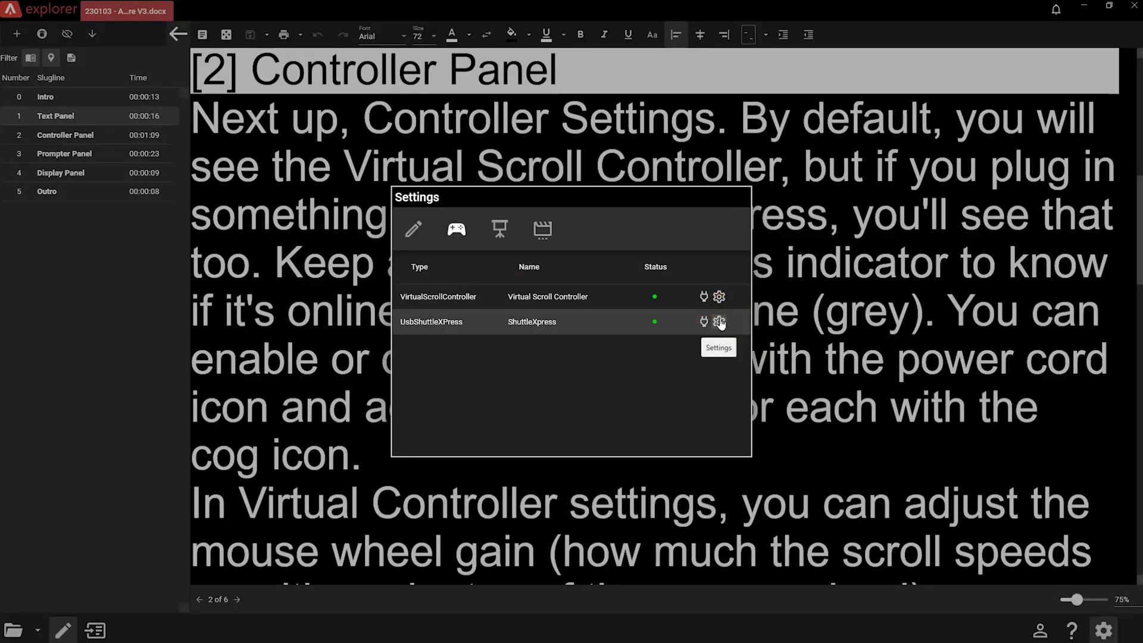
Assign the ShuttleXpress Left button to jump to the previous story, then show the prompter list.
click(718, 321)
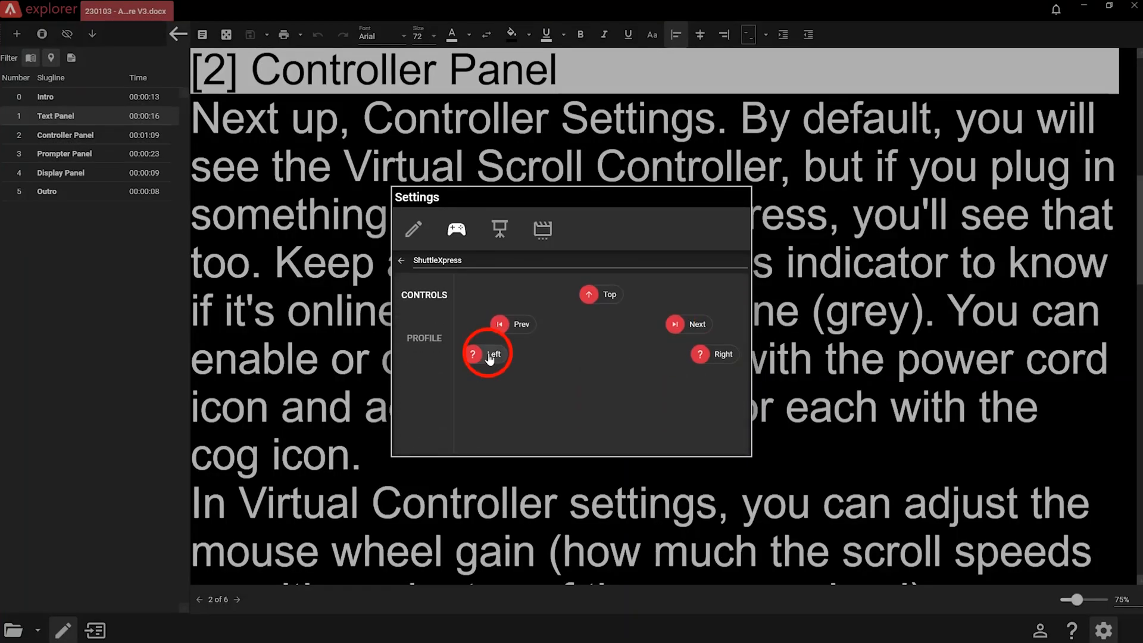
click(487, 354)
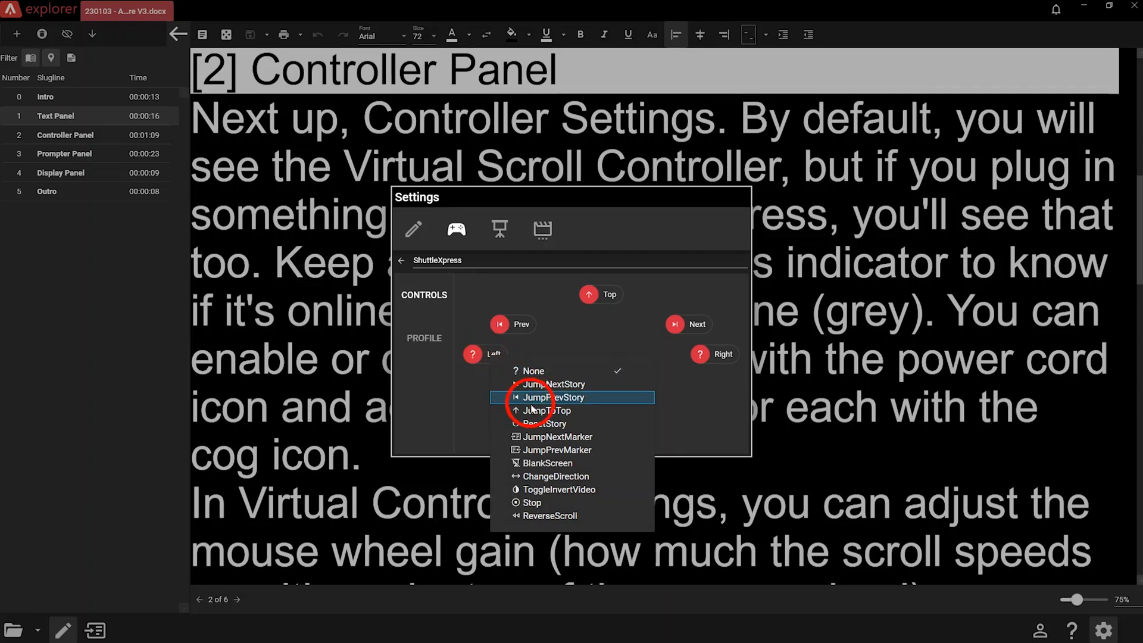
click(573, 398)
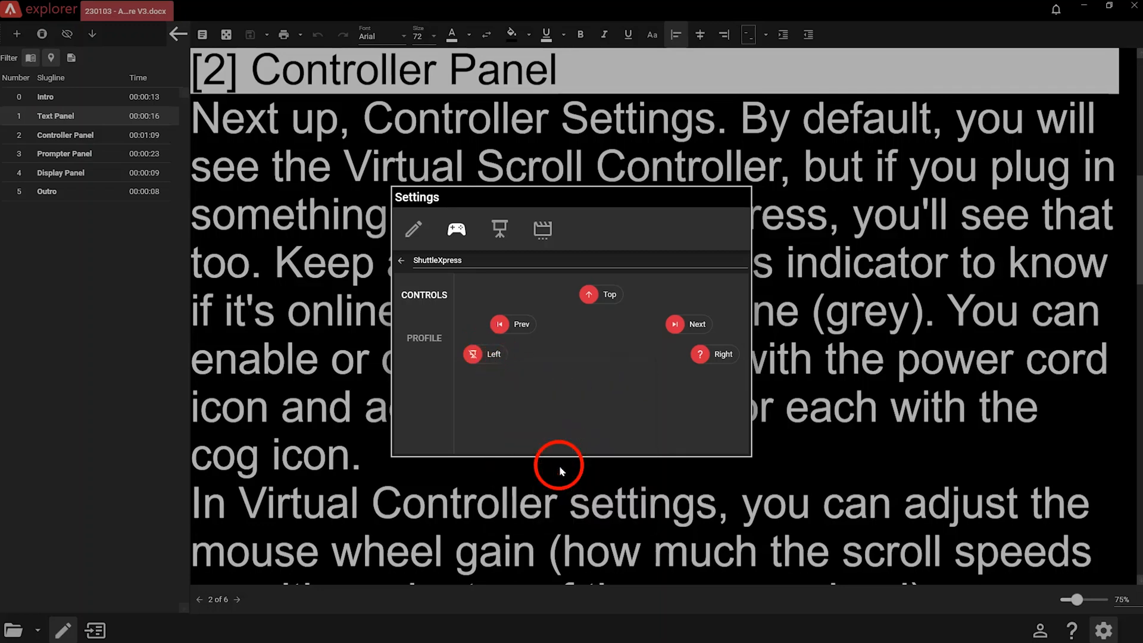
click(424, 338)
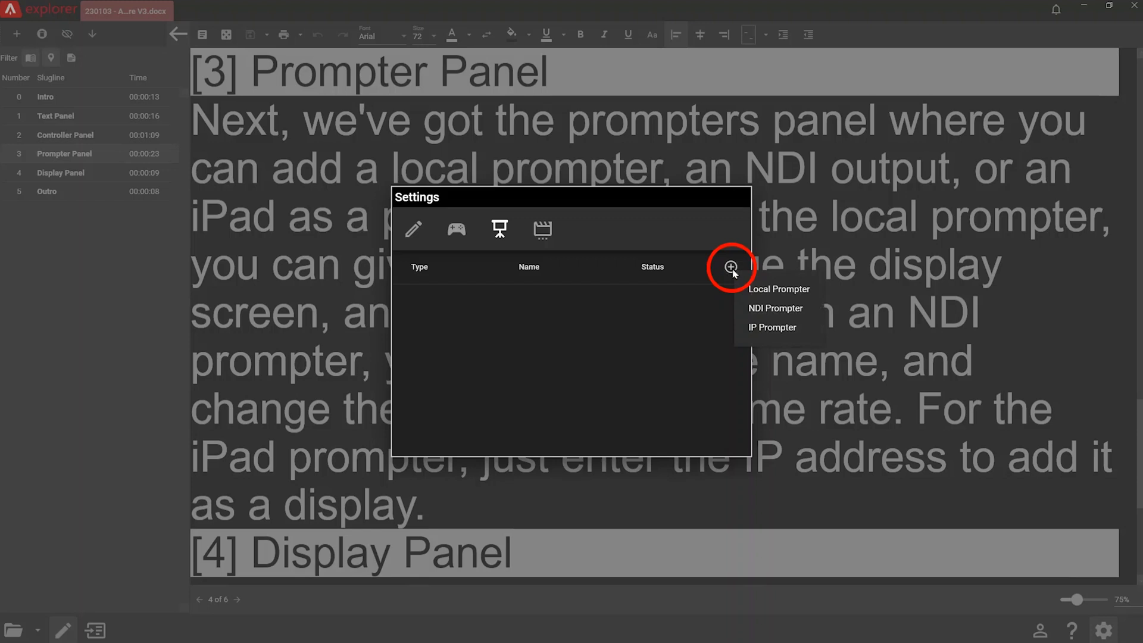
Add an IP (iPad) prompter at 192.168.0.50 so it appears online in the list.
click(779, 289)
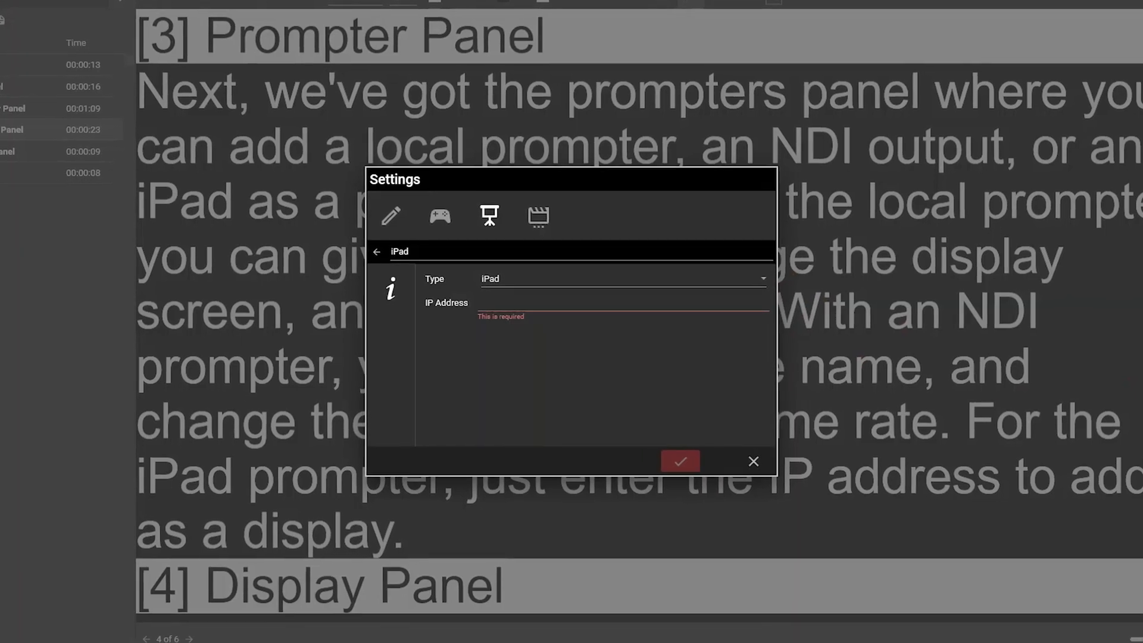
text(192.168.0.50)
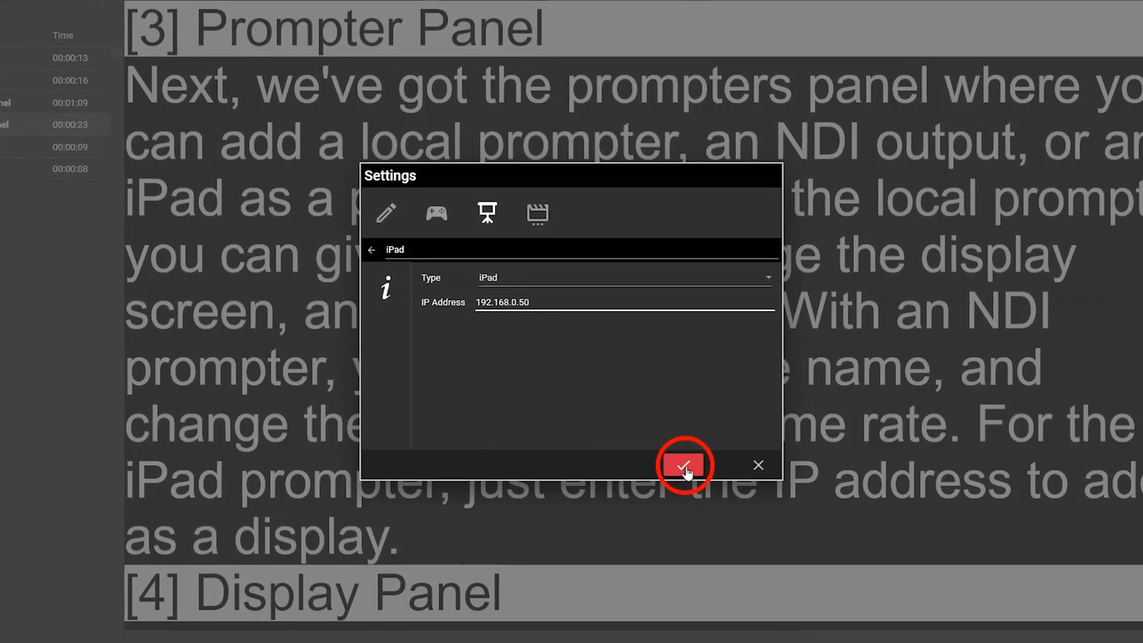
click(683, 466)
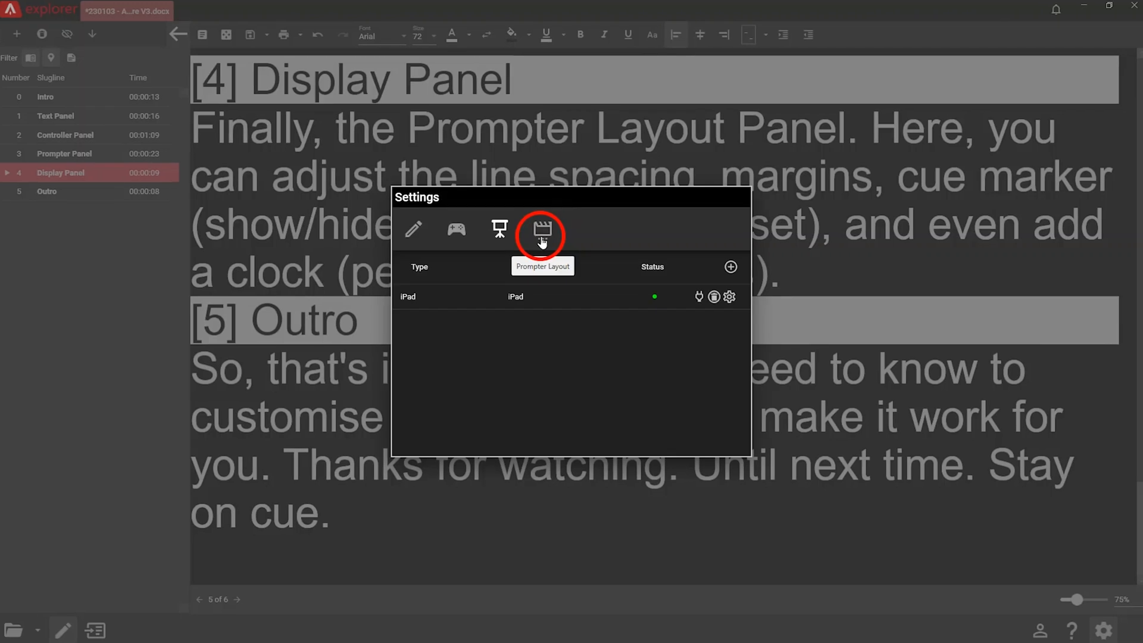
Review prompter layout text spacing and margins, cue marker options, and the bottom-right clock.
click(541, 230)
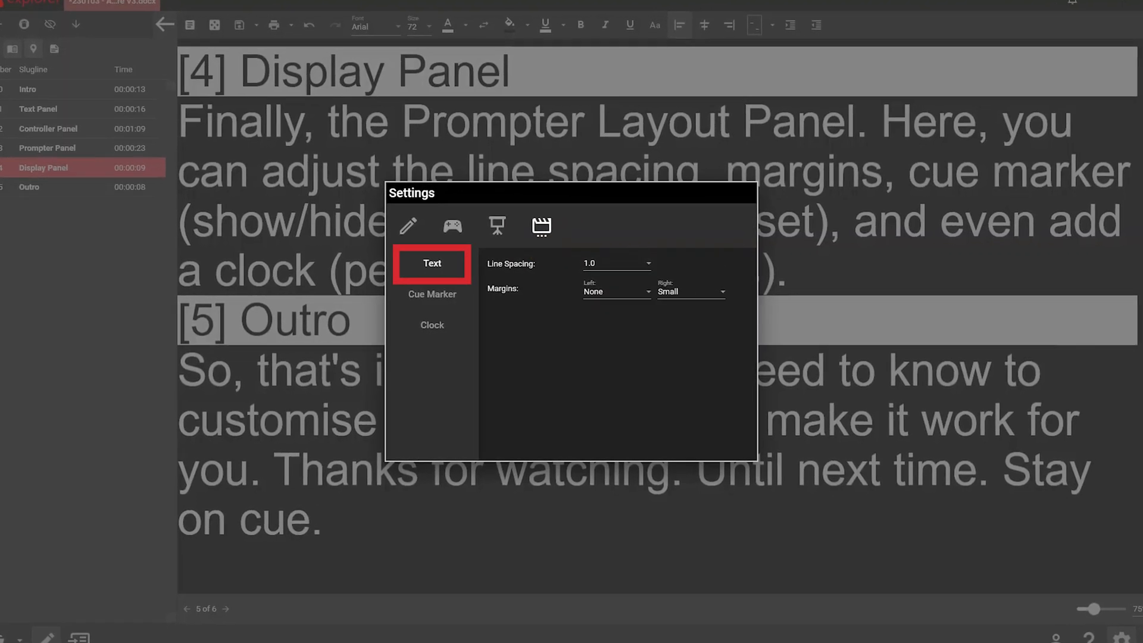
click(431, 294)
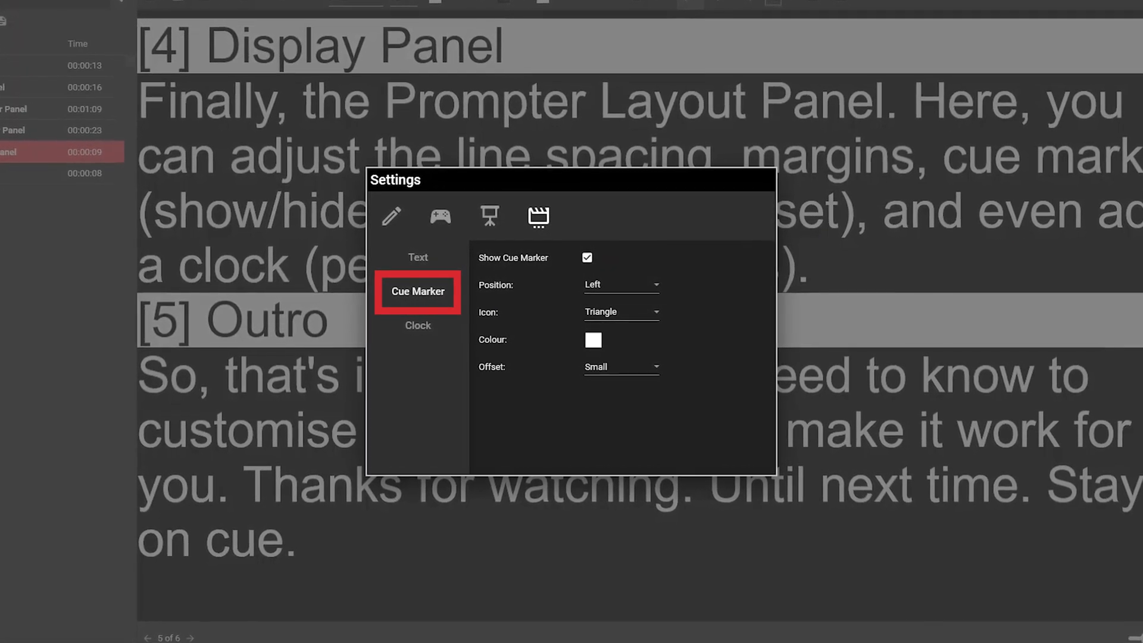
click(418, 325)
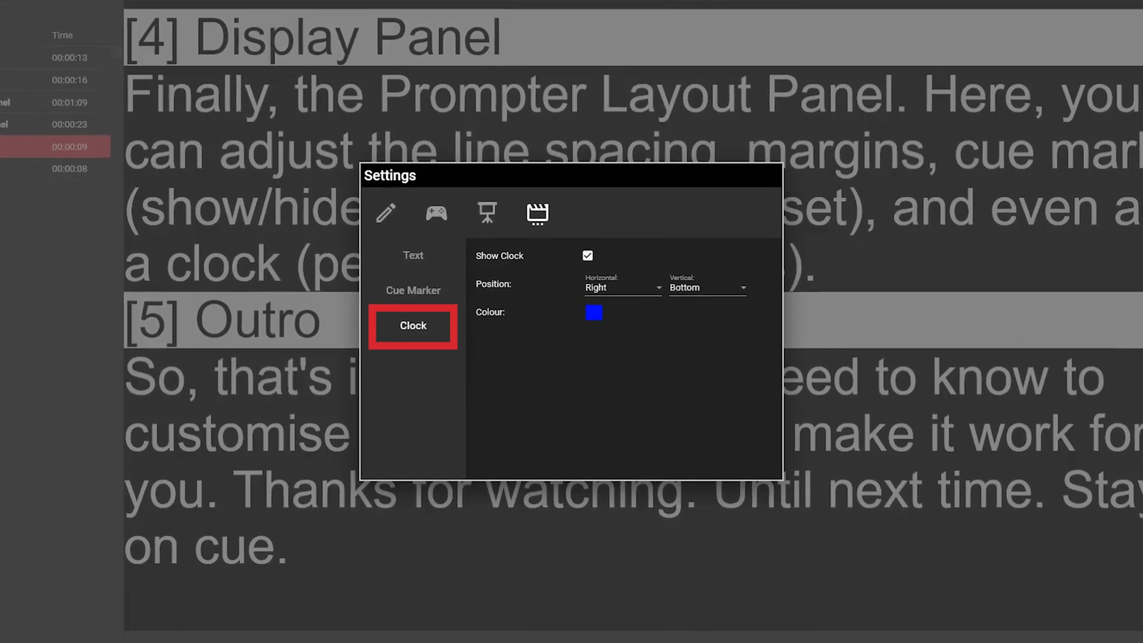